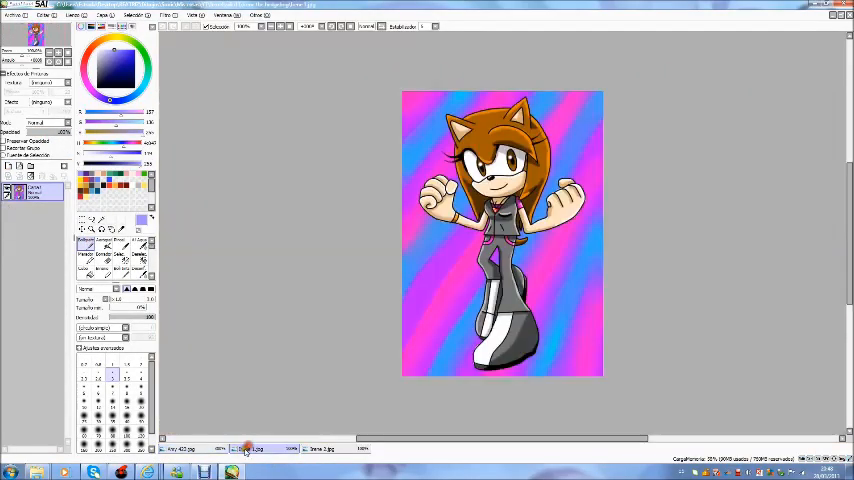
pyautogui.click(256, 448)
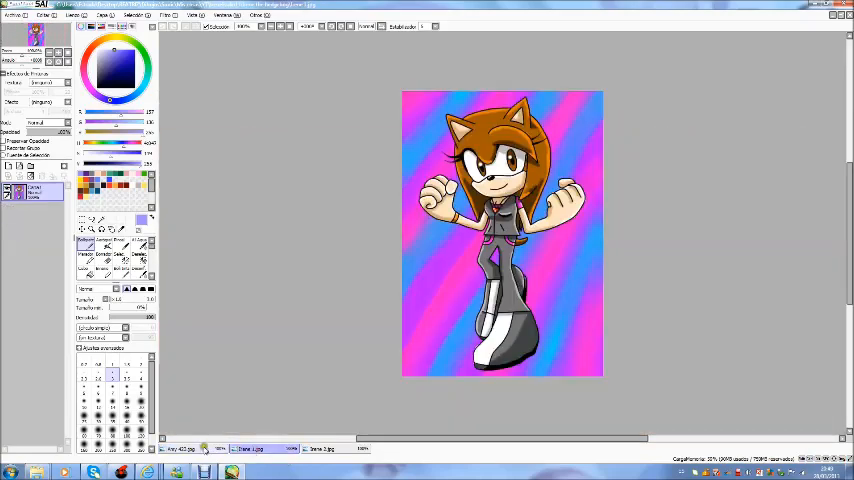